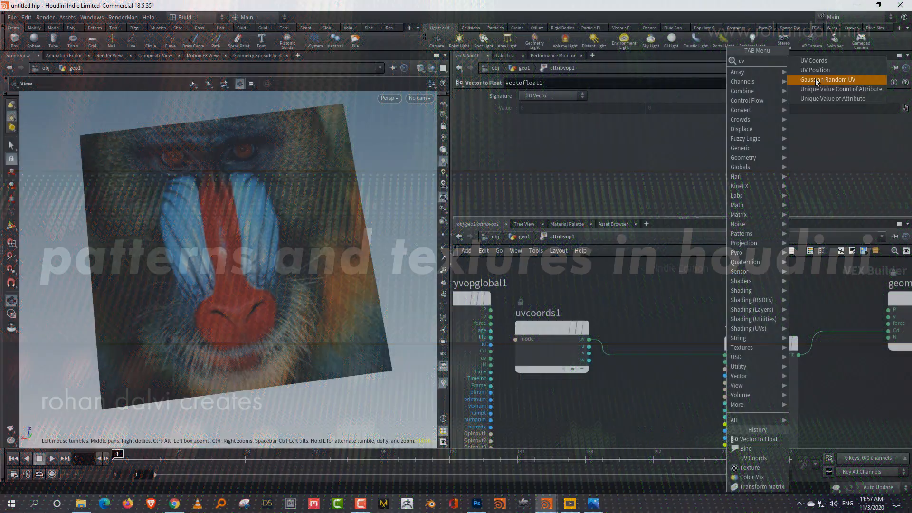
Switch from the UV nodes network to the heightfield of purple stars on nine cyan tiles.
{"action": "left_click", "coordinate": [815, 70]}
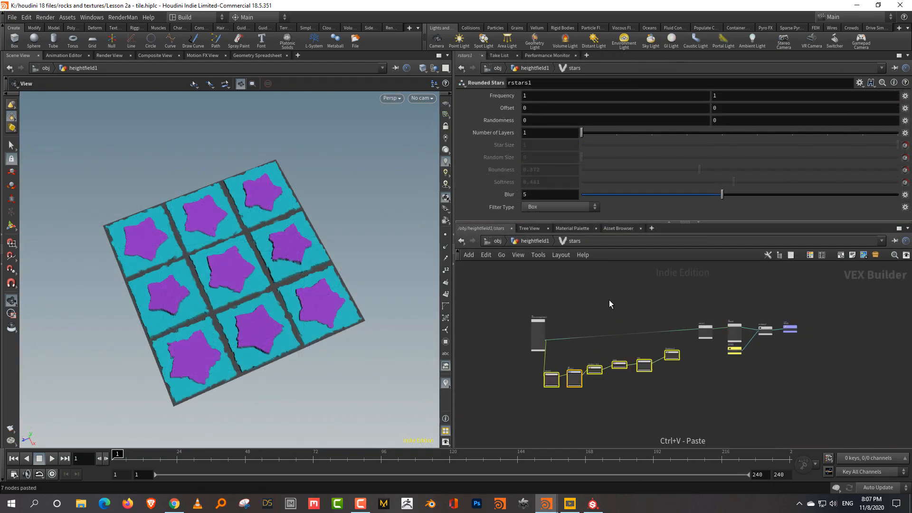
Show the Octane star-tiled sphere render, then the sweep1 shape scaled by its Scale Ramp.
{"action": "left_click", "coordinate": [591, 504]}
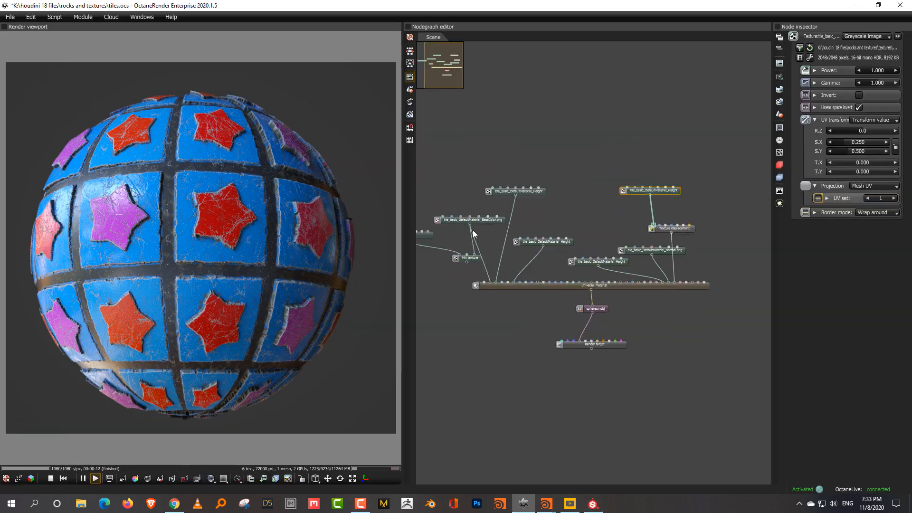
{"action": "left_click", "coordinate": [522, 503]}
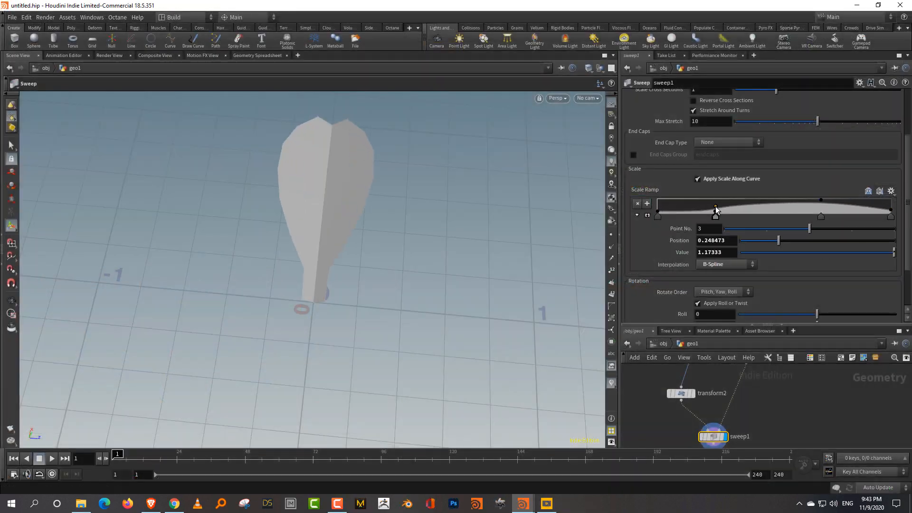